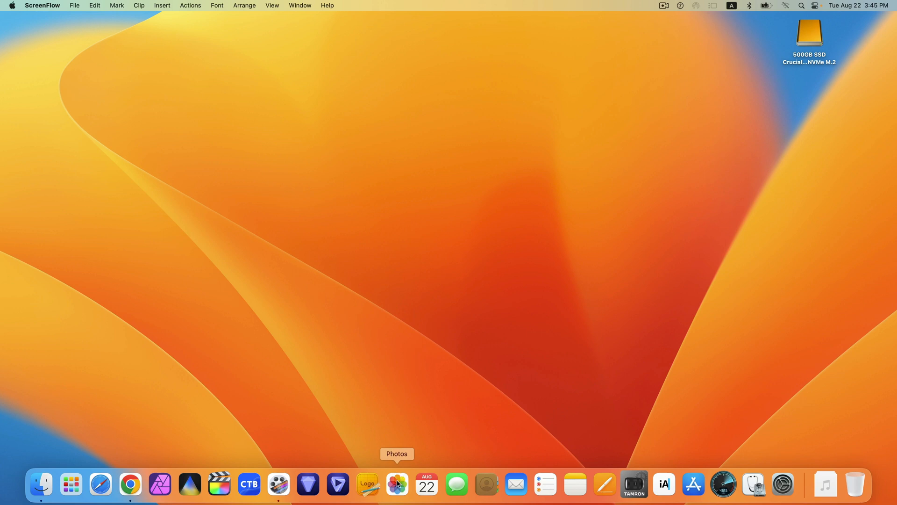
Step: Launch Photos from the Dock to show the library's Imports collection
left_click(397, 484)
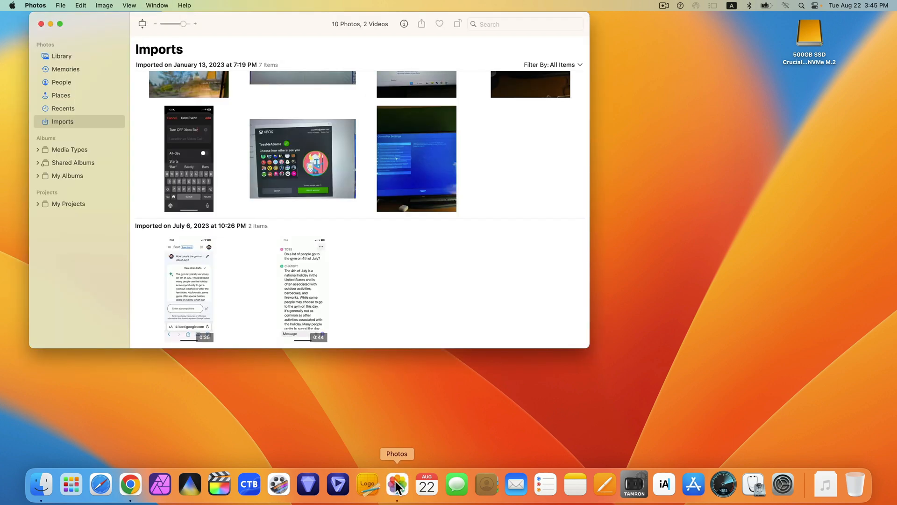
mouse_move(350, 294)
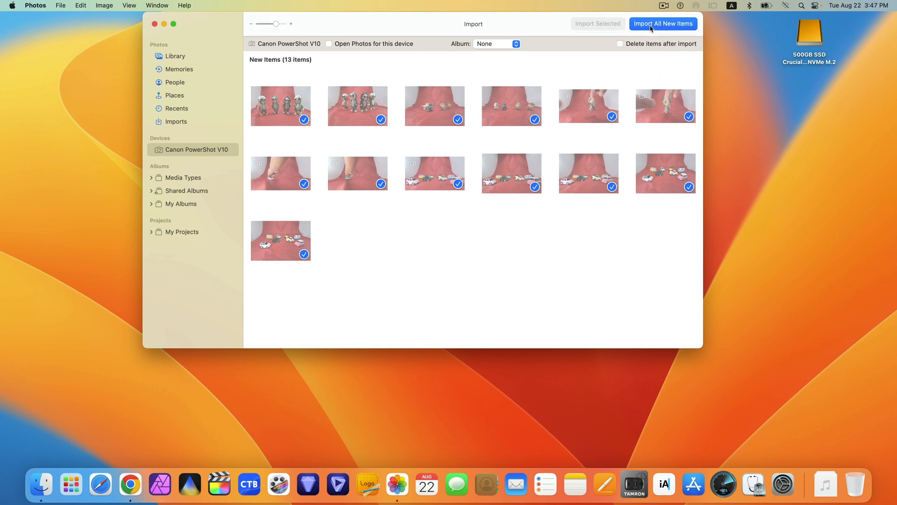
Step: Import all 13 new items from the Canon PowerShot V10 into the library
left_click(662, 23)
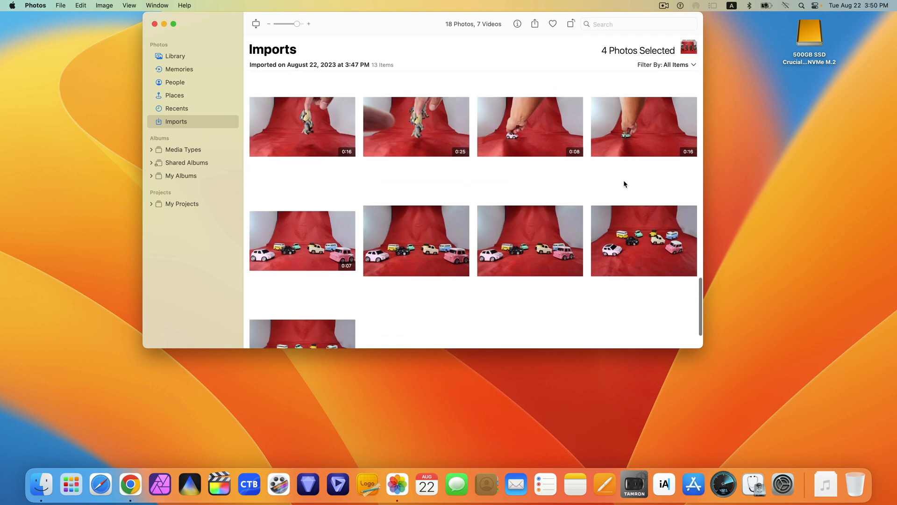
Step: Select all 13 imported items and export their unmodified originals to the 500GB SSD
key("cmd+a")
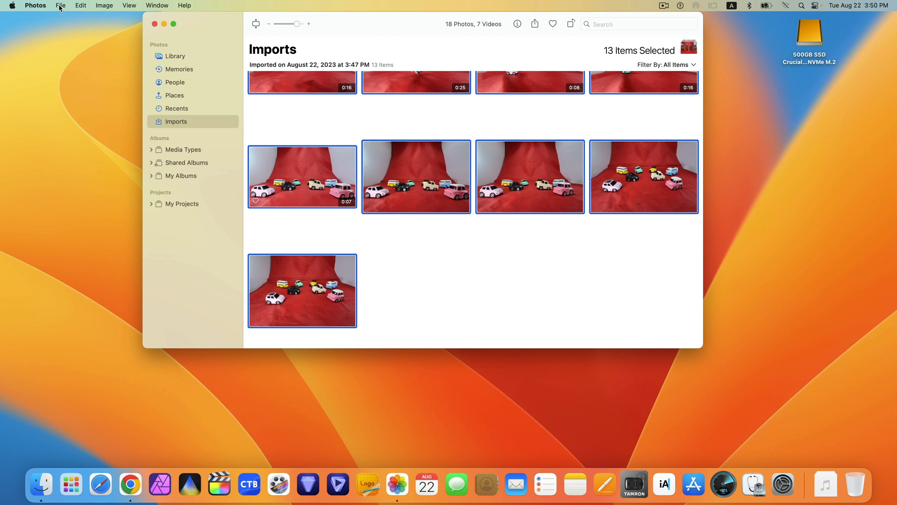
left_click(61, 6)
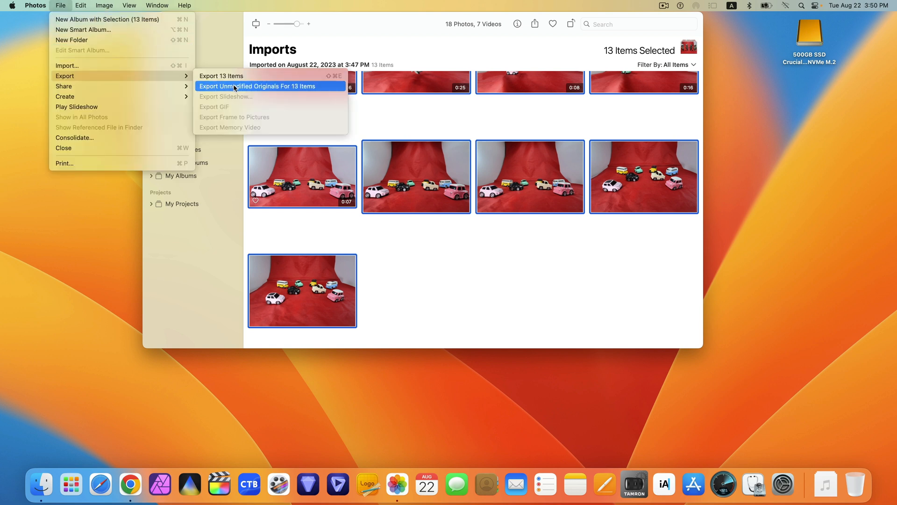
left_click(257, 86)
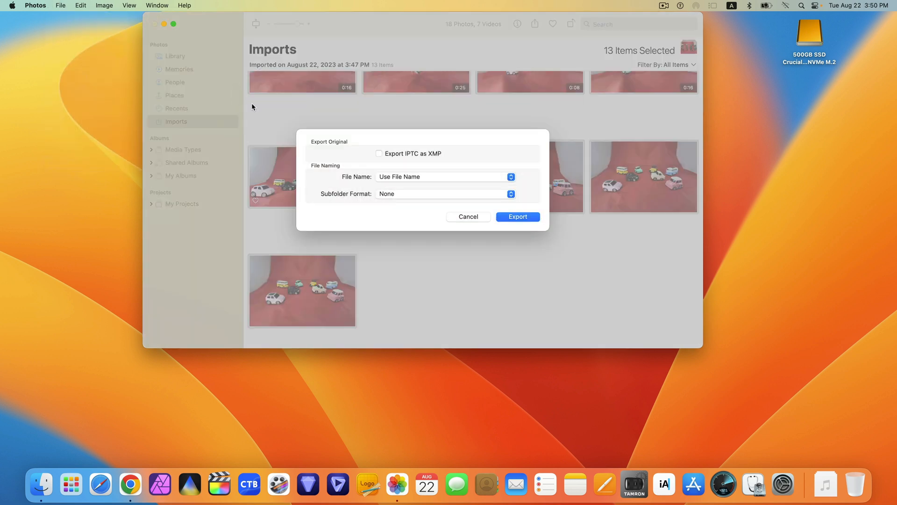
left_click(517, 217)
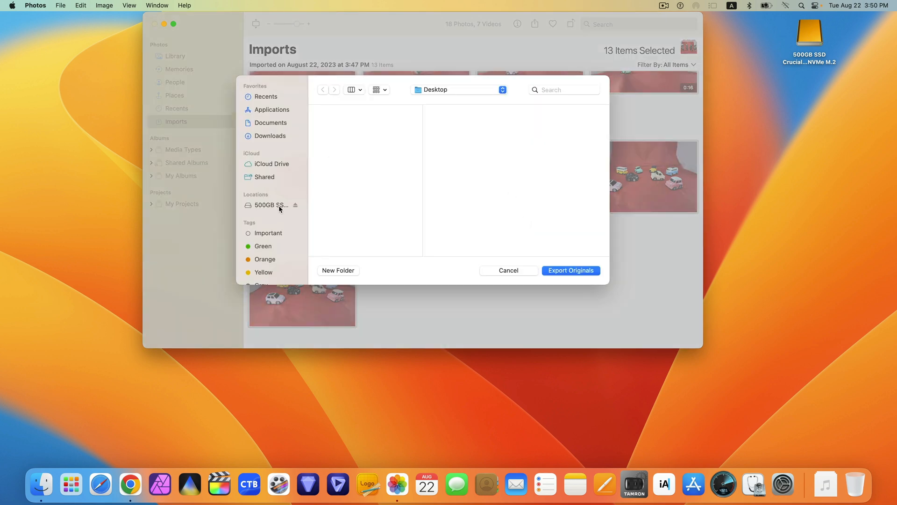
left_click(269, 204)
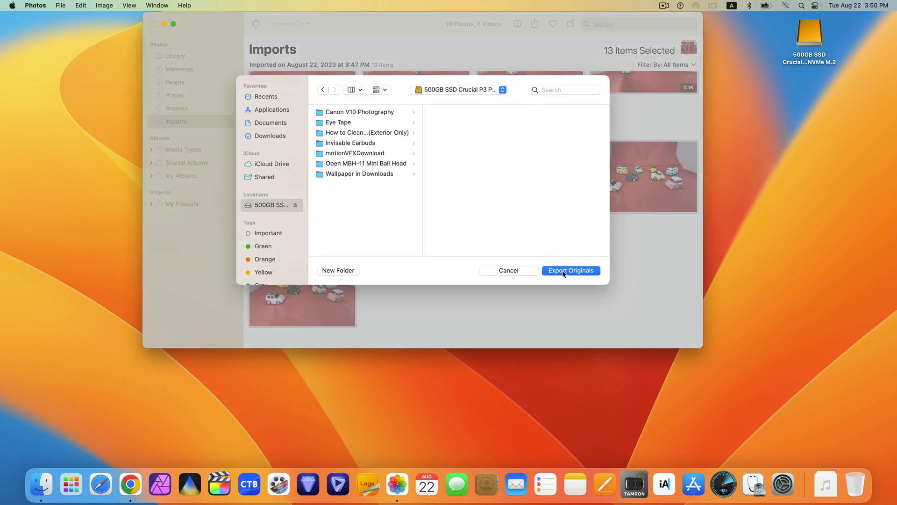
left_click(570, 270)
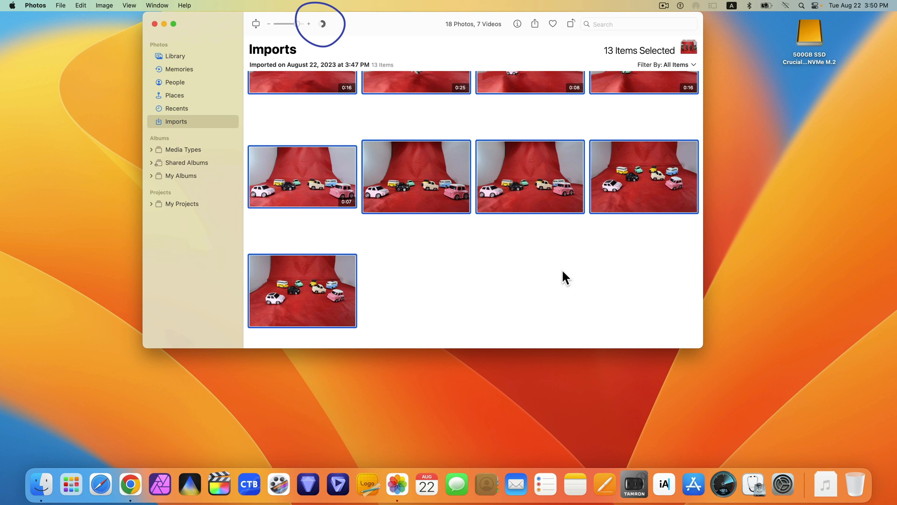
Step: Browse the 500GB SSD in Finder, move the Invisable Earbuds folder below the files, and Clean Up the icons
left_click(40, 484)
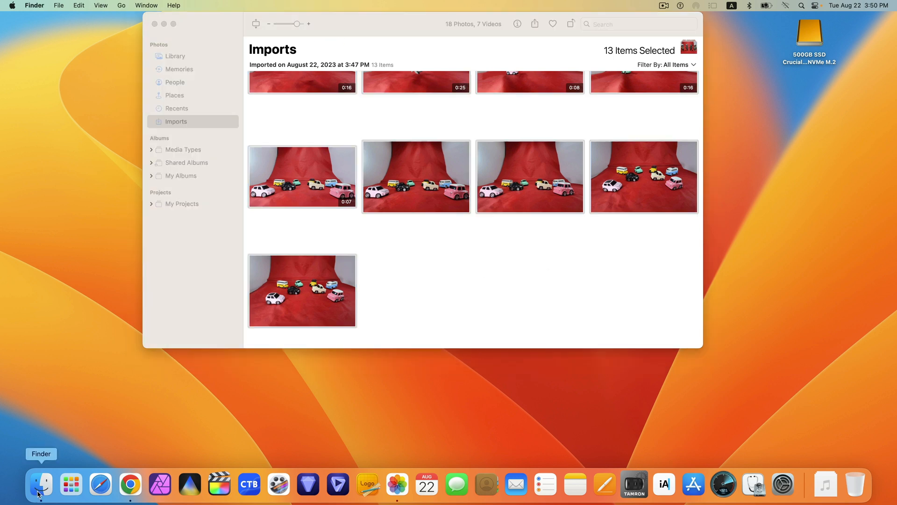
left_click(41, 484)
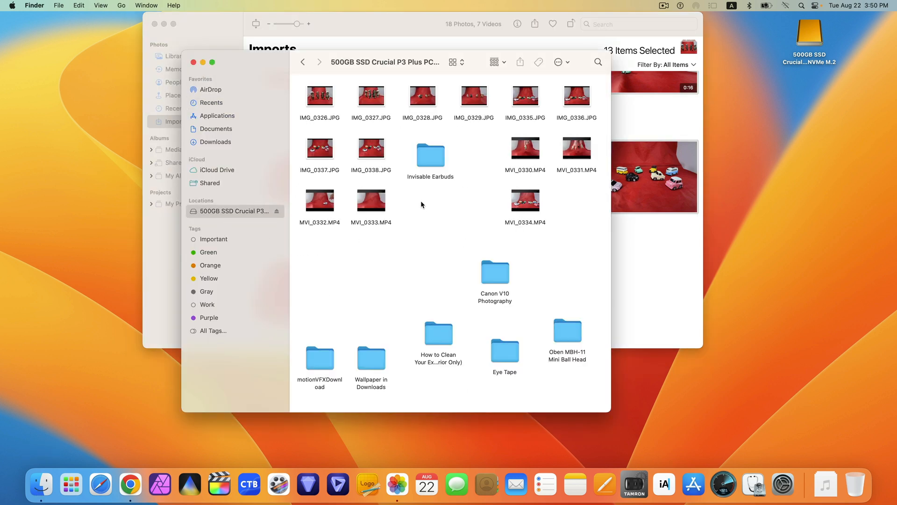
left_click_drag(431, 154, 370, 303)
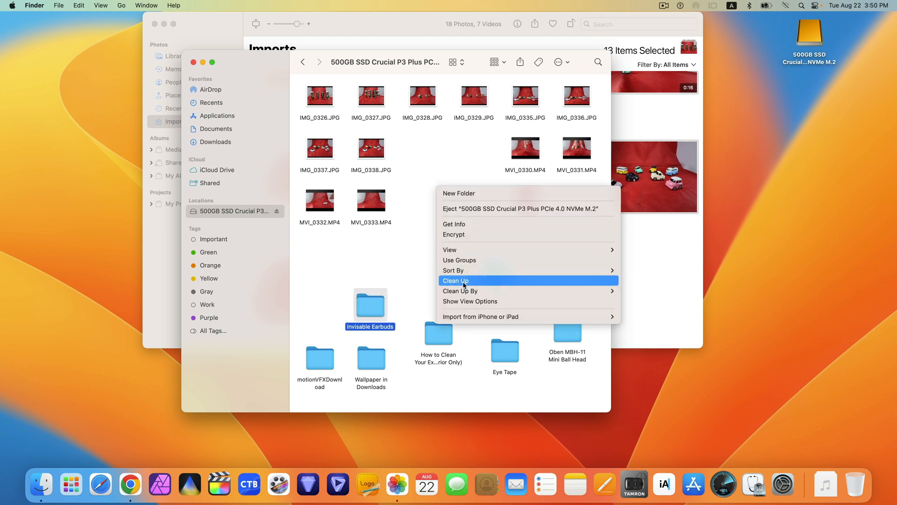
left_click(456, 280)
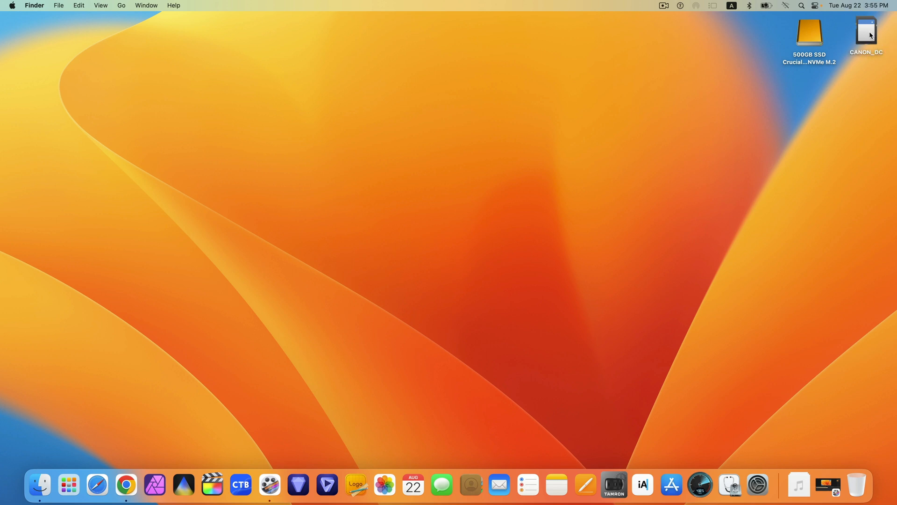
Step: Open CANON_DC > DCIM > 100CANON on the memory card
double_click(866, 31)
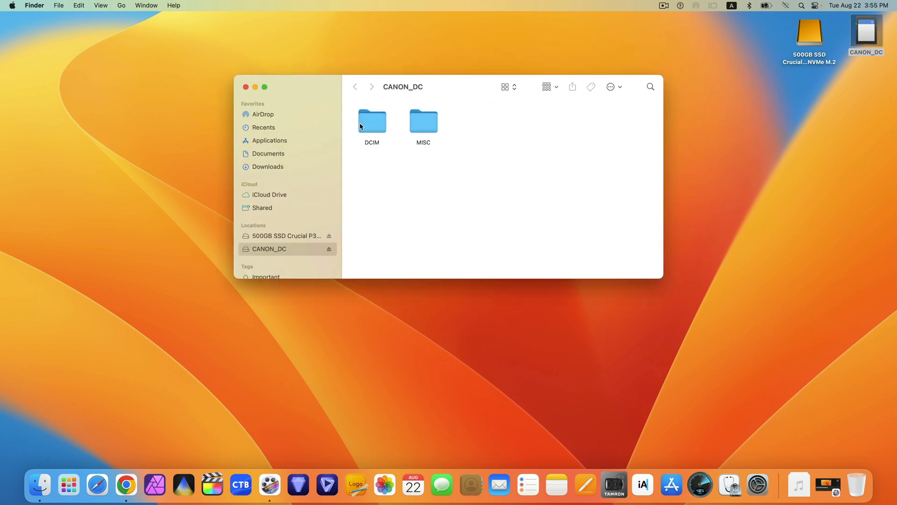
double_click(372, 120)
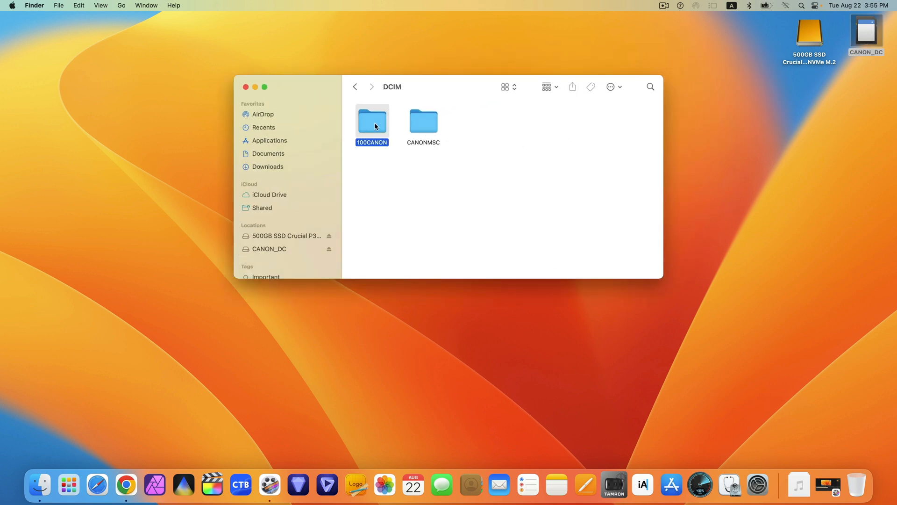
double_click(372, 121)
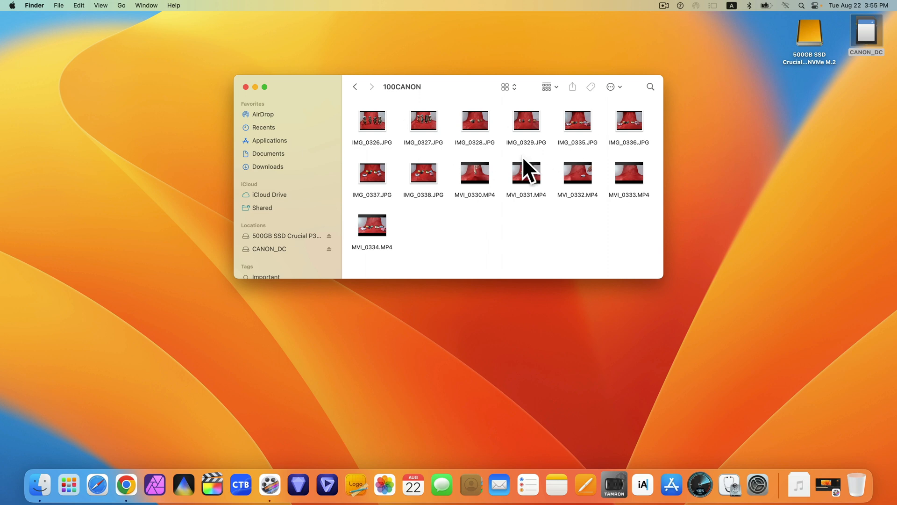
mouse_move(405, 171)
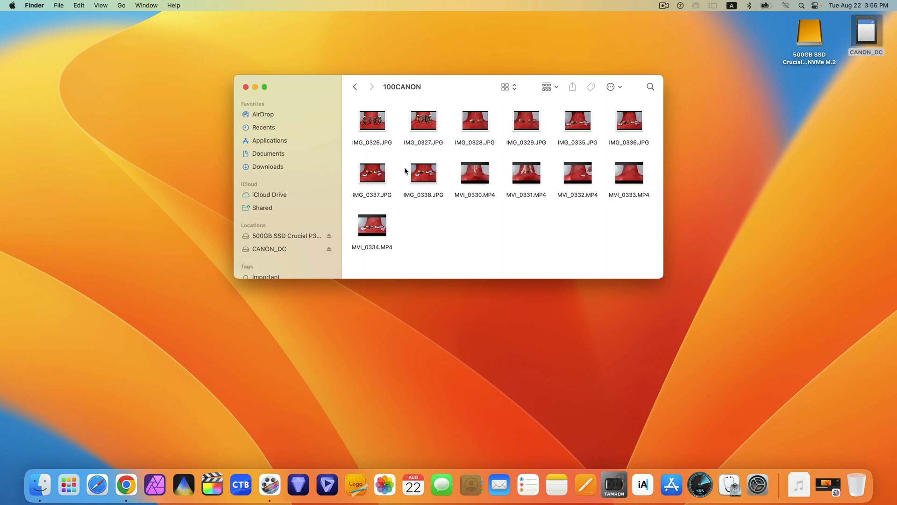
Step: Select all eight JPG photos and five MP4 videos in the 100CANON folder
key("cmd+a")
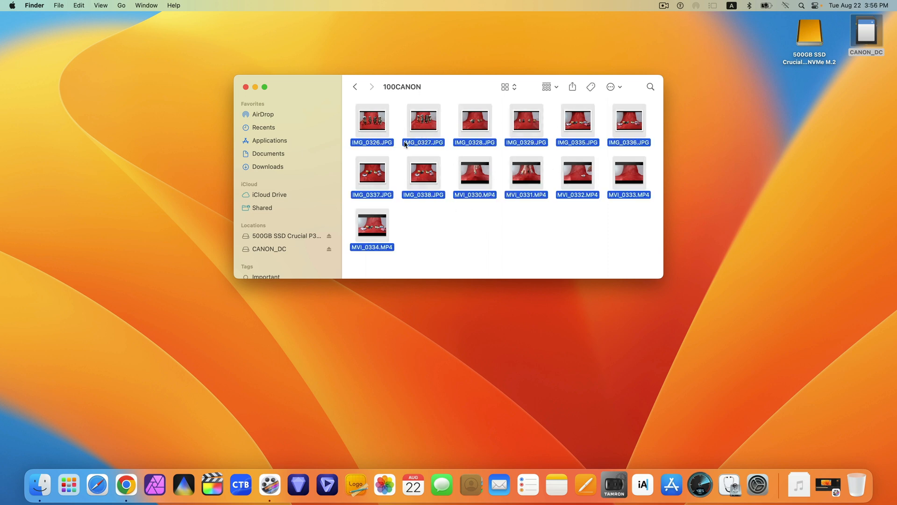
left_click(349, 108)
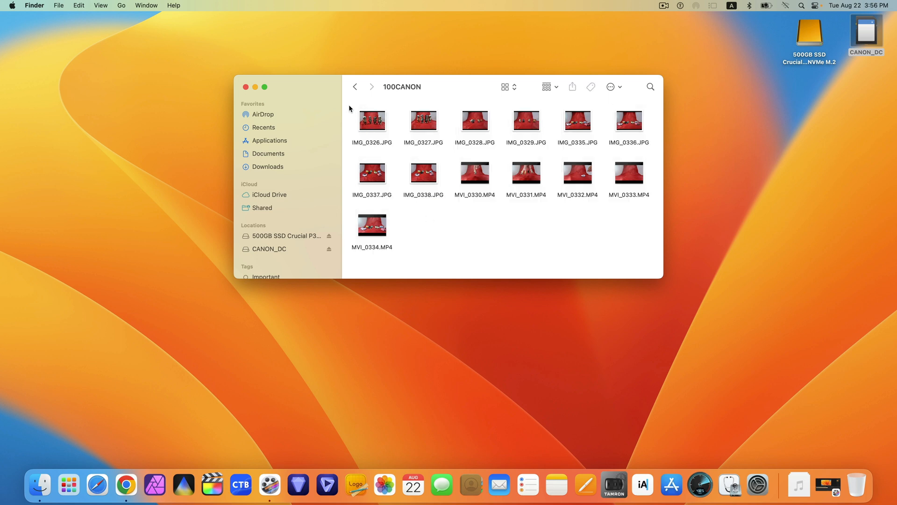
key("cmd+a")
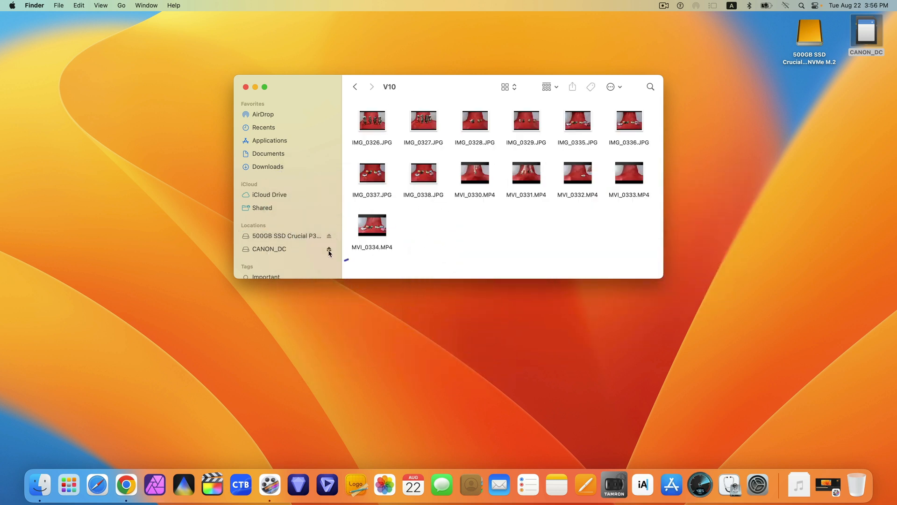
Step: Go back to the 500GB SSD's top level with the V10 folder and eject CANON_DC
left_click(270, 248)
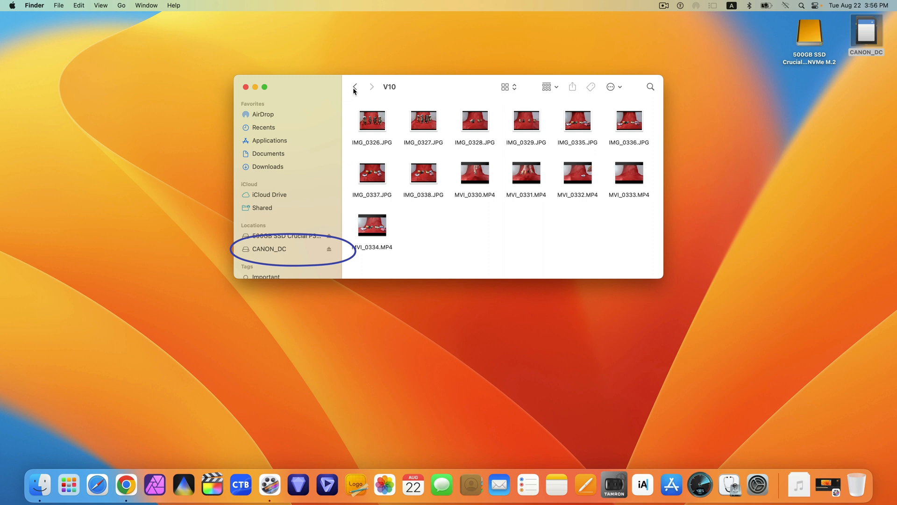
left_click(289, 235)
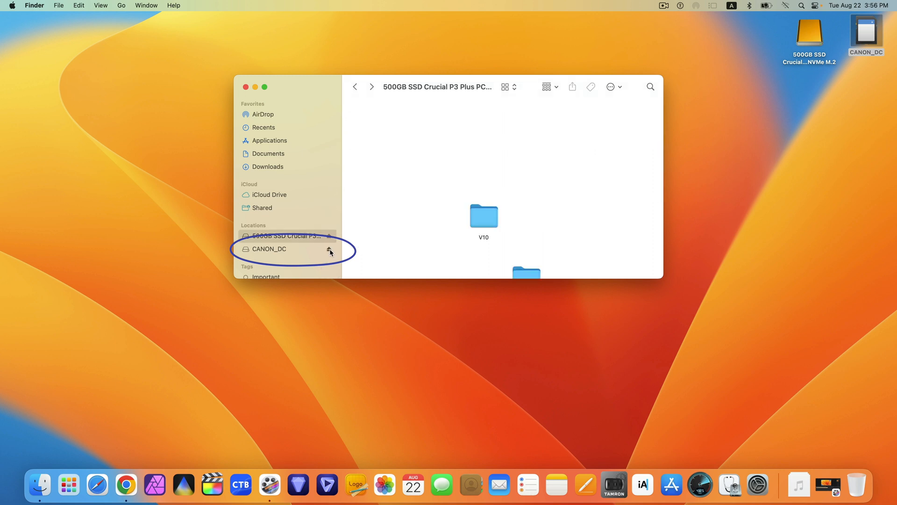